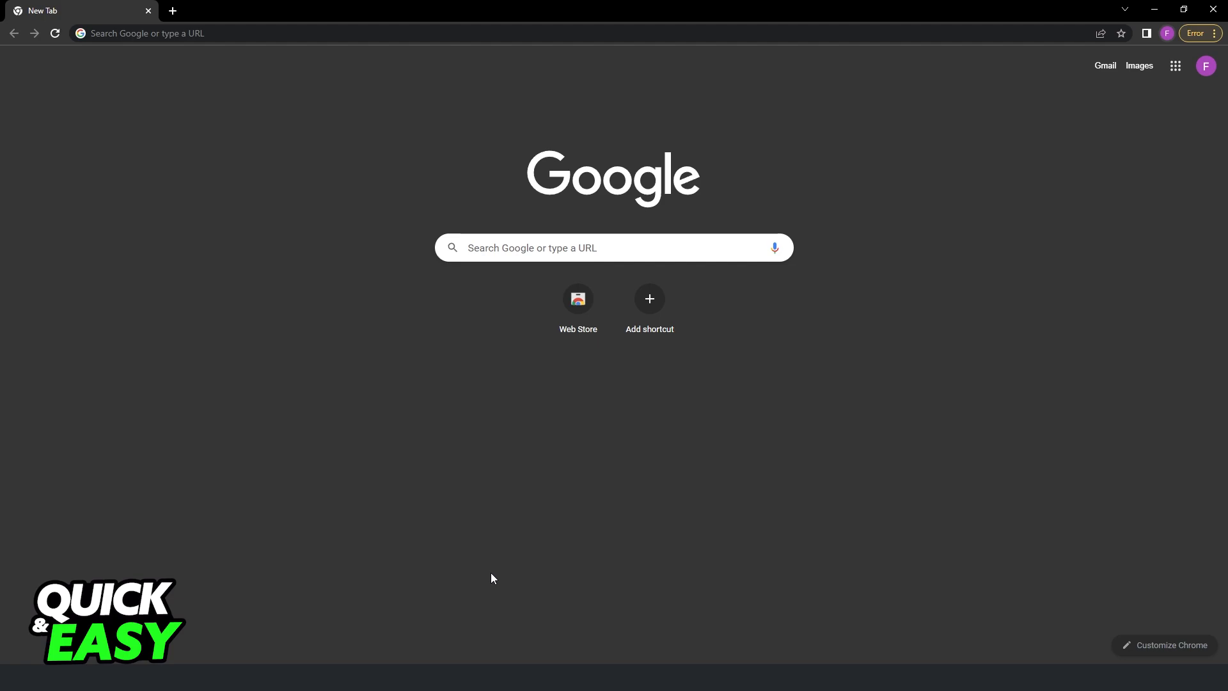
mouse_move(198, 274)
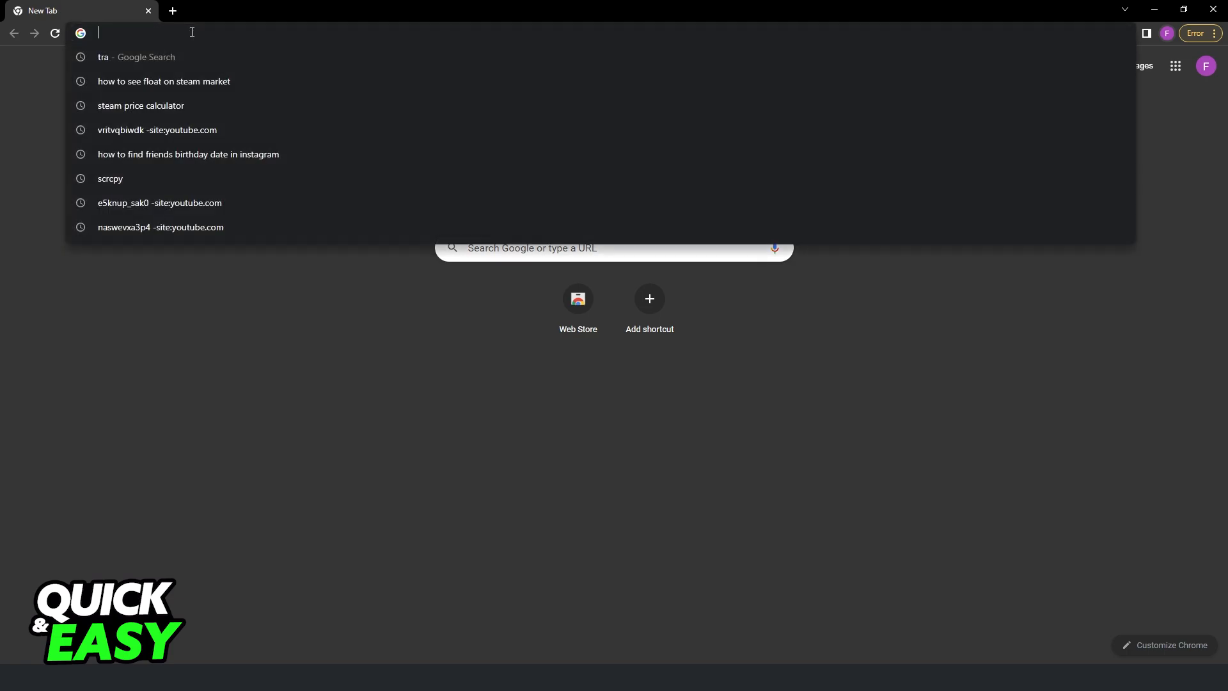
mouse_move(156, 29)
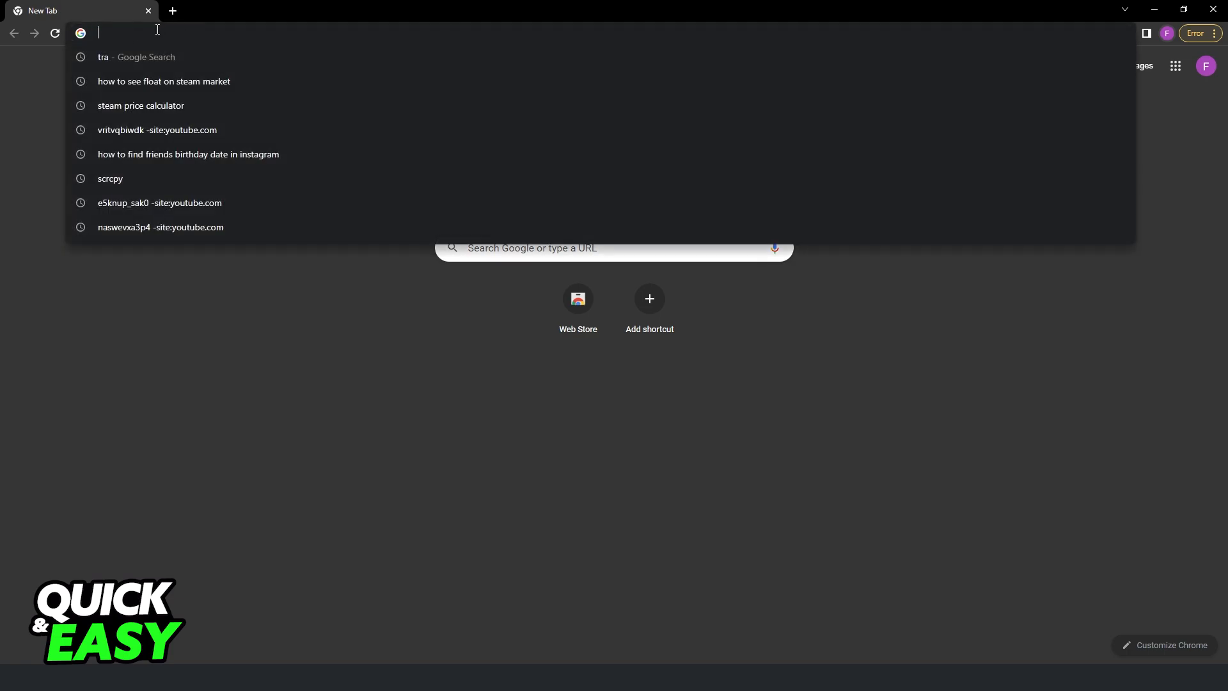
Search the web for 'csgo float' and switch to the CSGOFloat Market Checker store page in a new tab.
type("csgo")
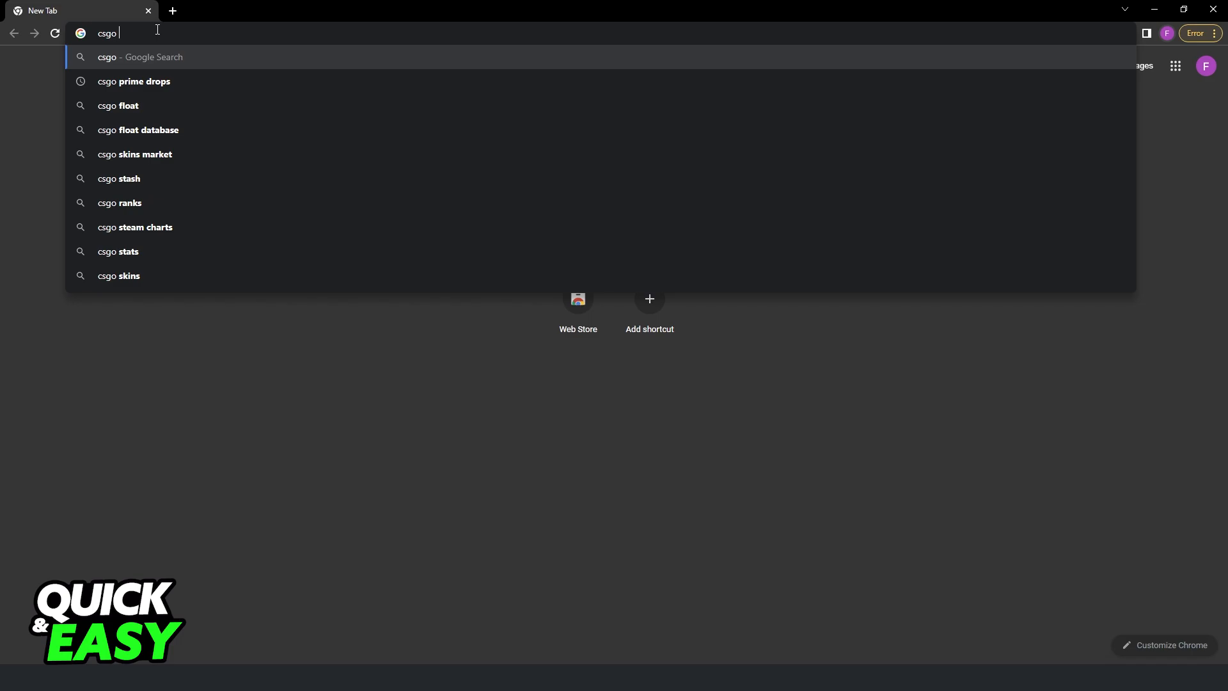
left_click(128, 105)
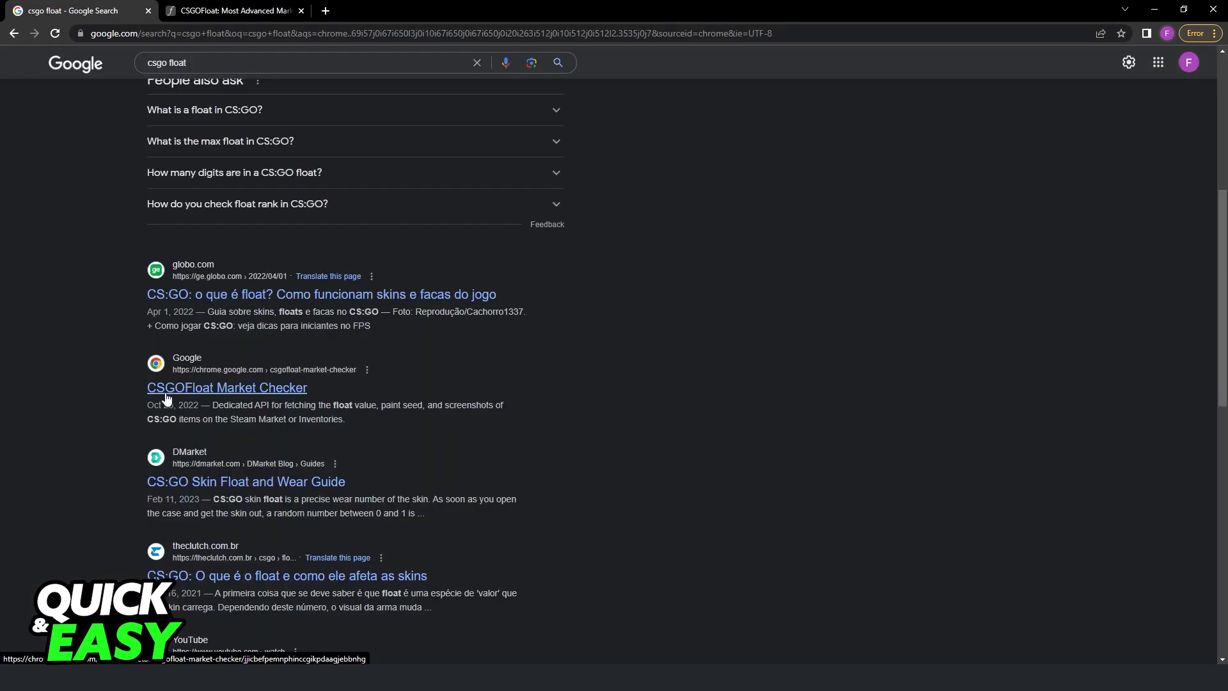
left_click(227, 387)
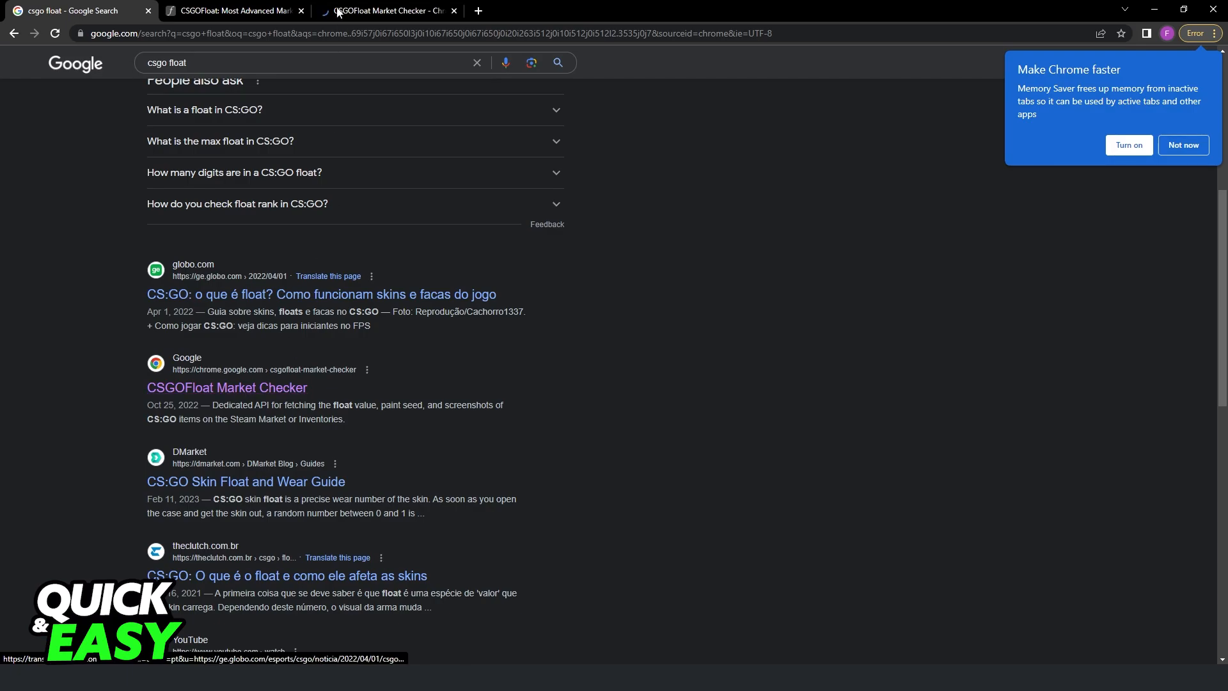
left_click(384, 10)
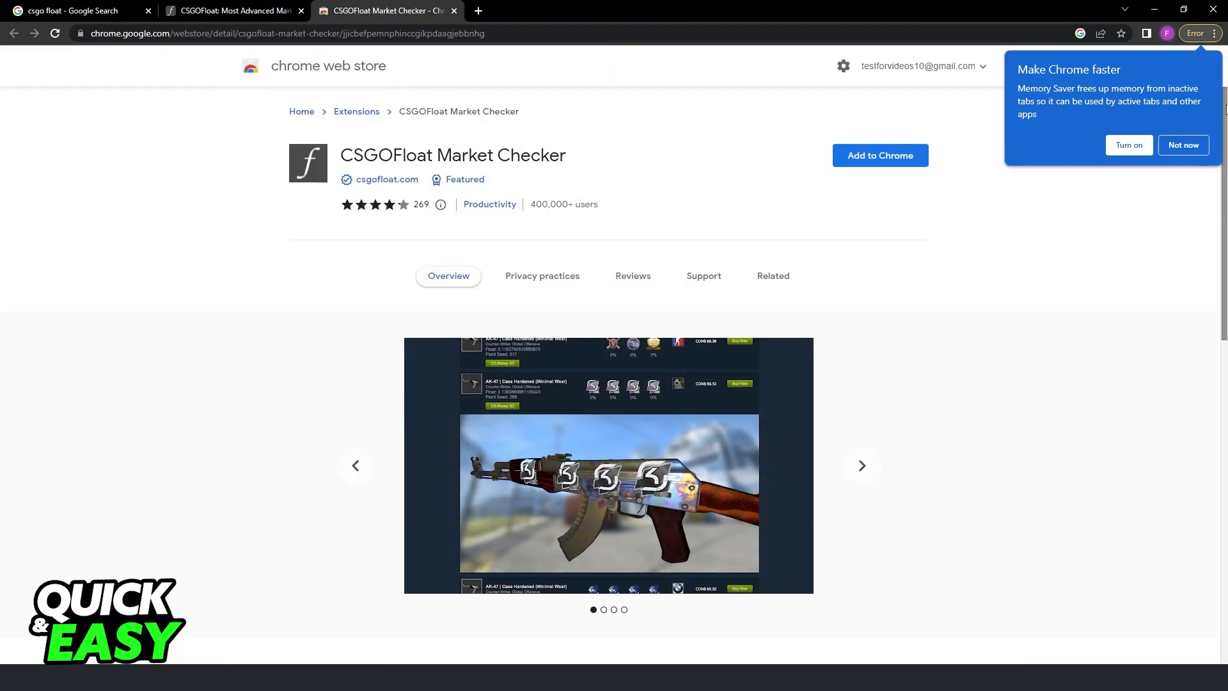
Reach the Chrome Web Store via More tools > Extensions and the Extensions navigation menu.
left_click(1217, 33)
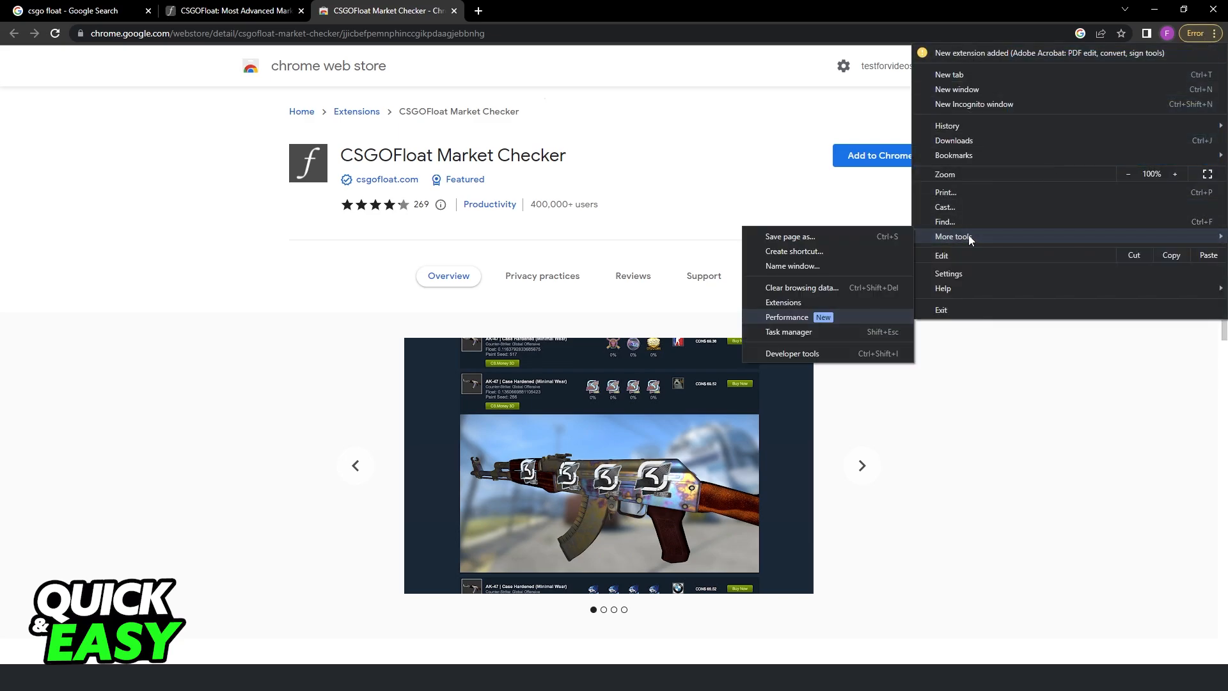
left_click(783, 302)
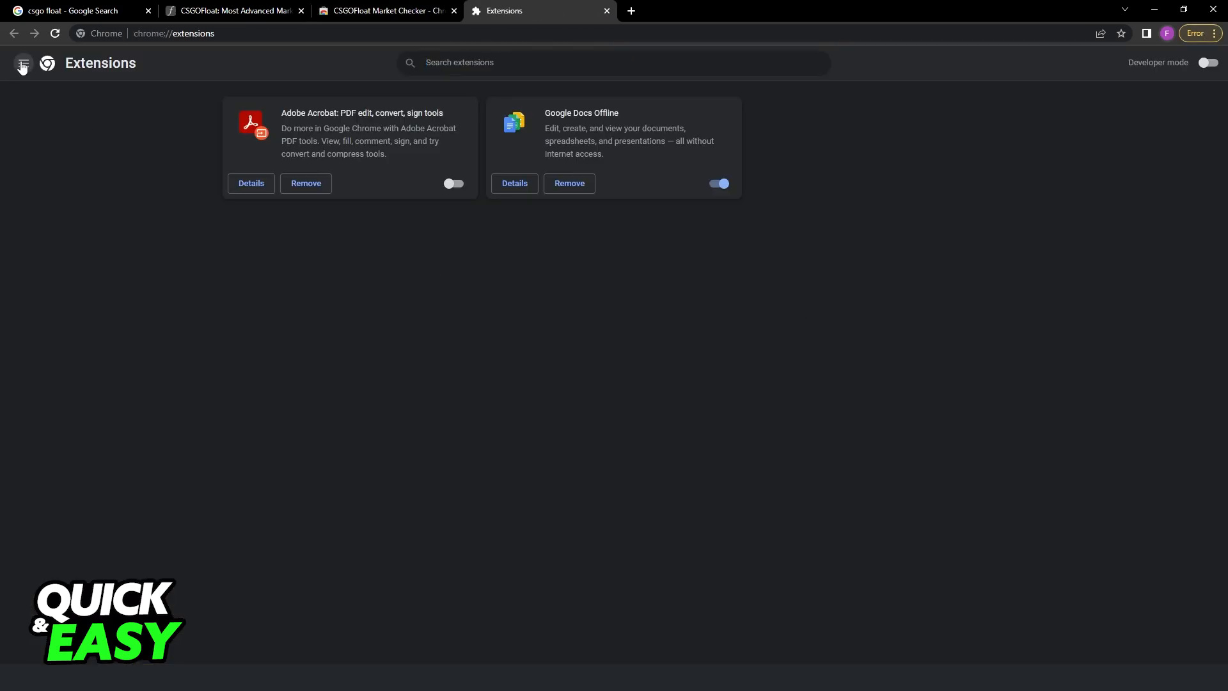
left_click(22, 64)
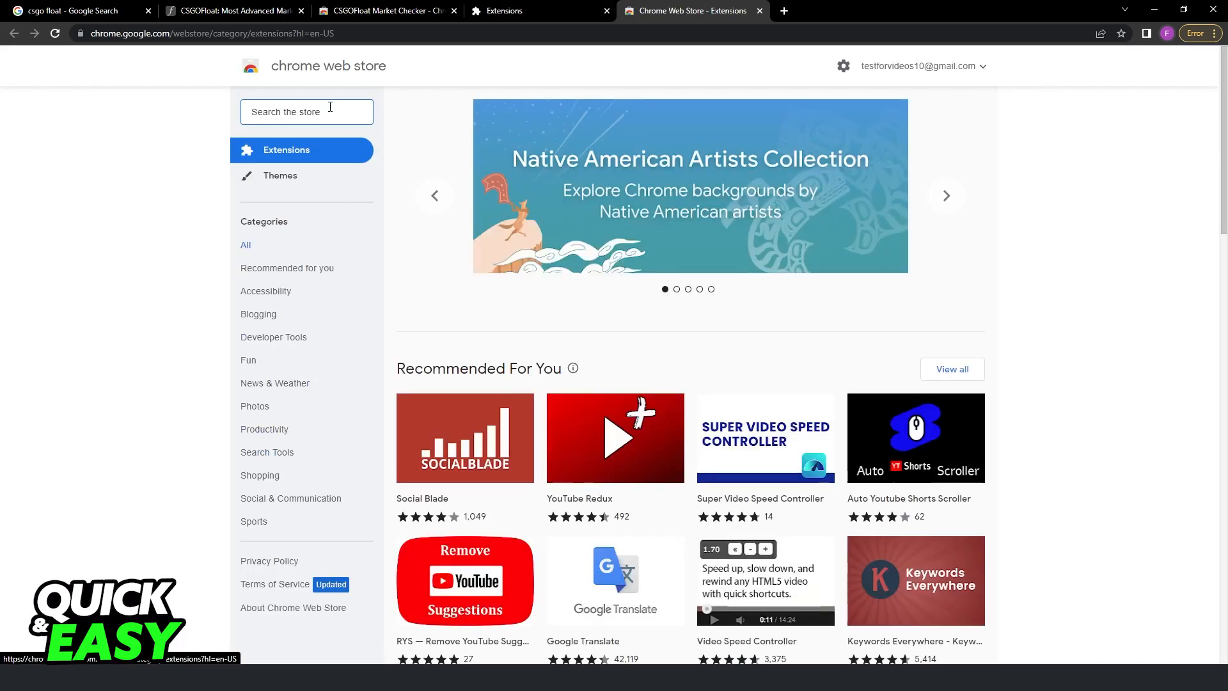
Search the store for 'csgofloat' and add CSGOFloat Market Checker to Chrome.
type("csgofloat")
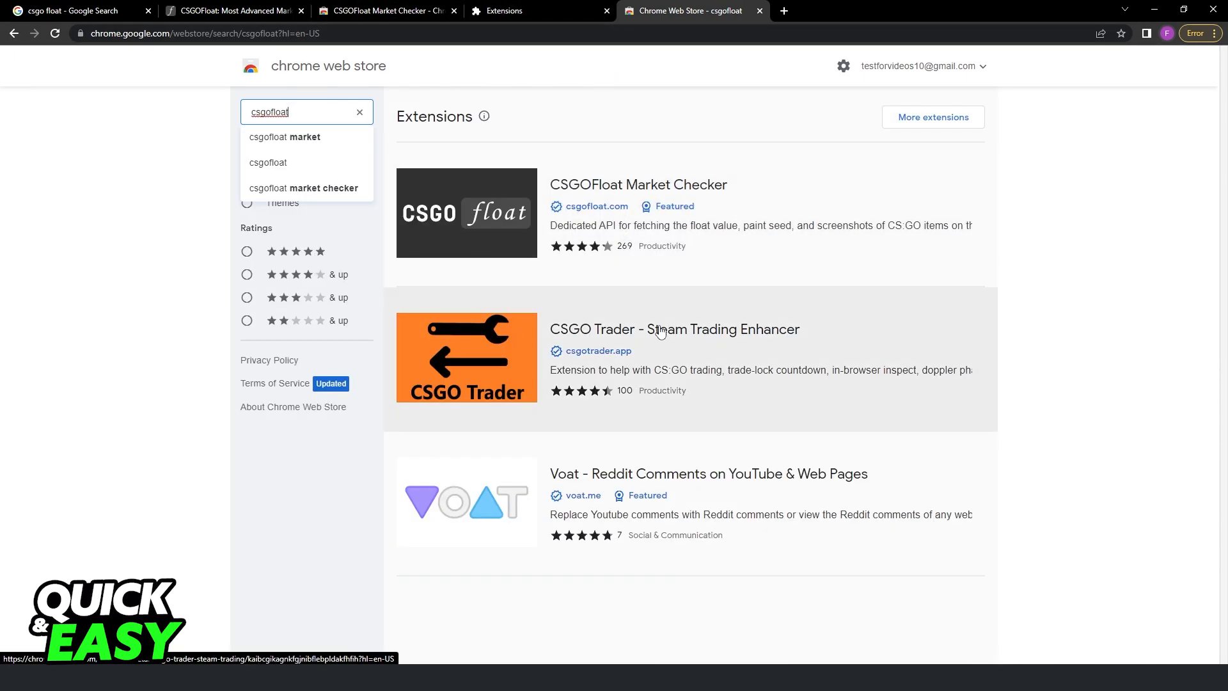
left_click(637, 184)
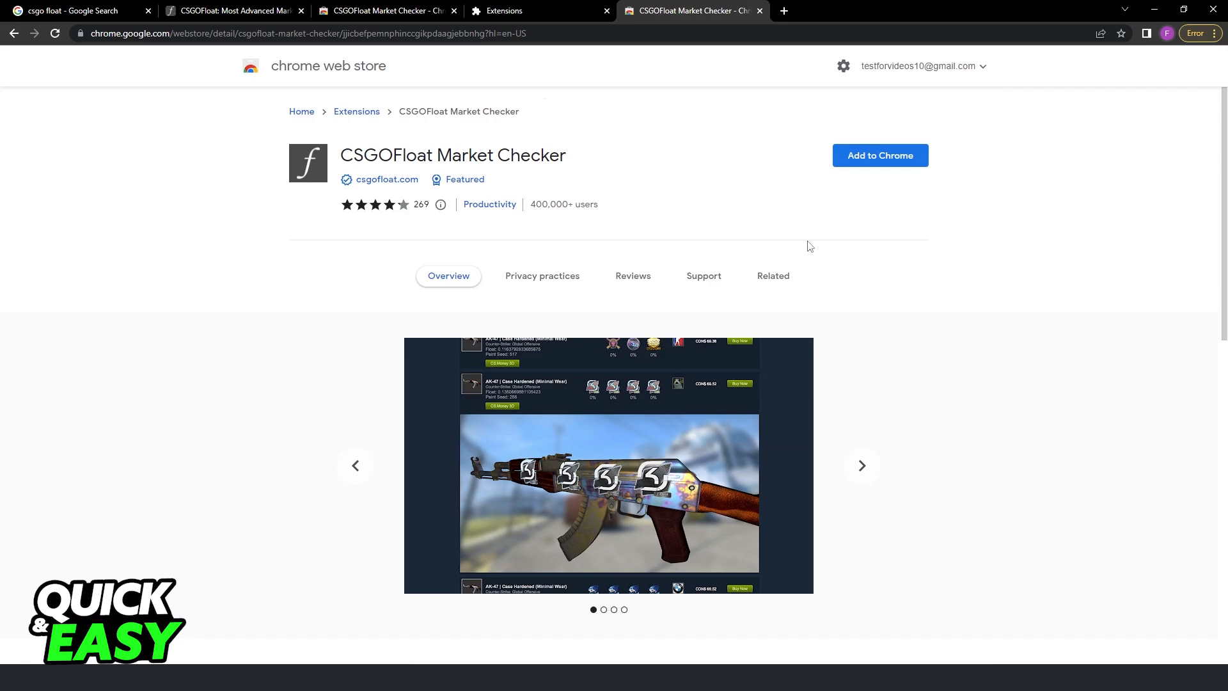
mouse_move(880, 155)
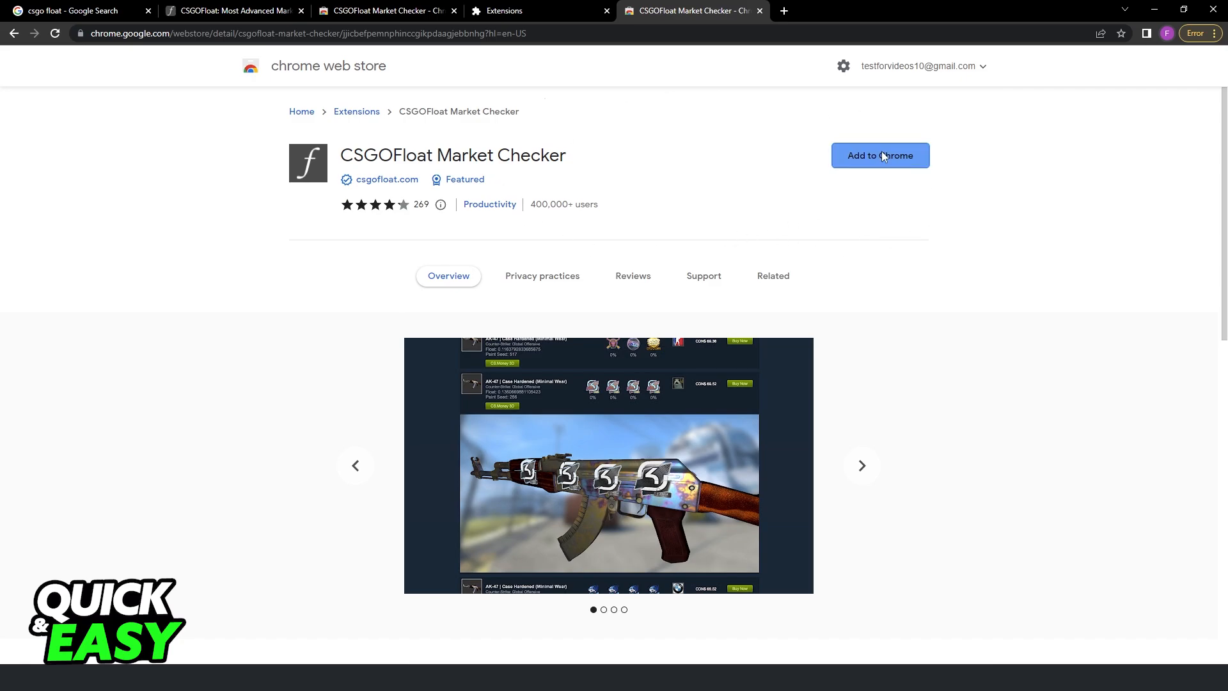
left_click(880, 155)
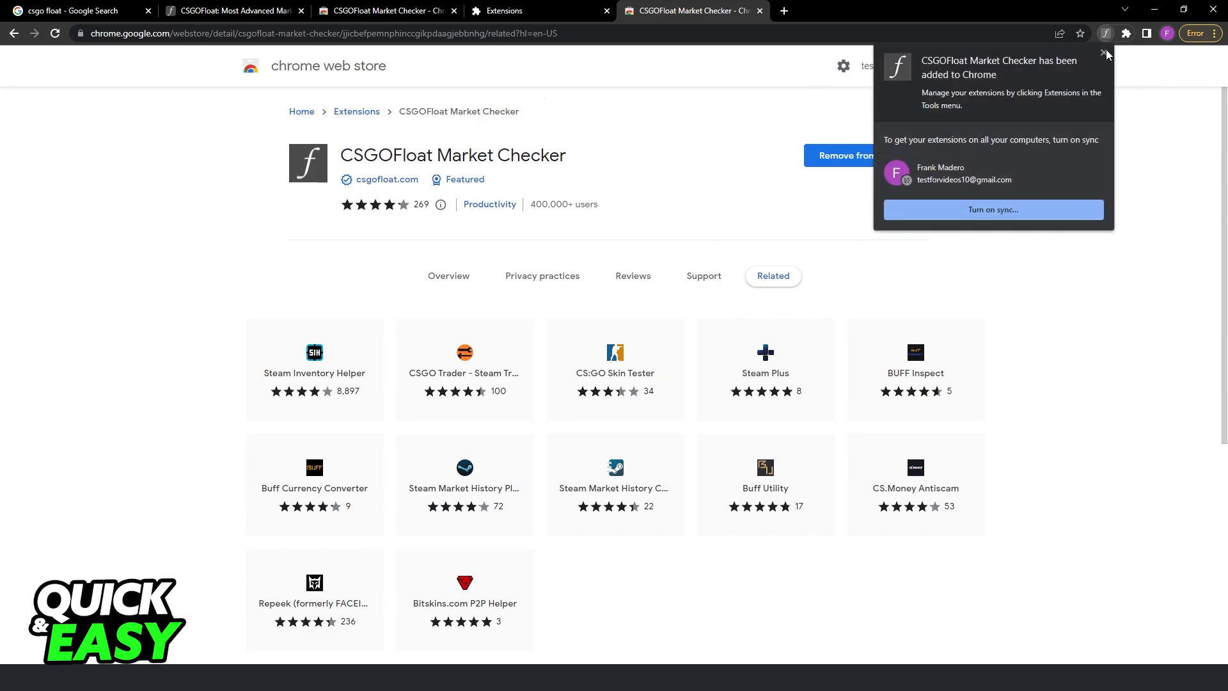
Dismiss the extension notice, go to the Steam Community Market and search 'knife' to reach the Navaja Knife listing.
left_click(780, 10)
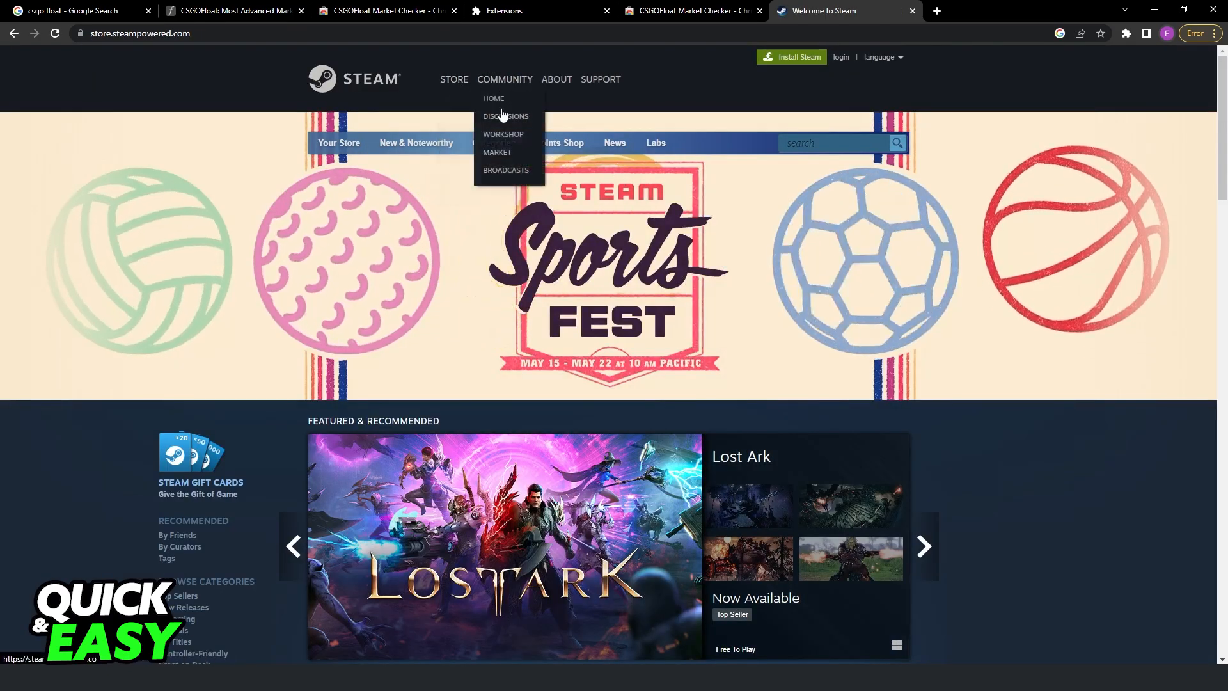
left_click(496, 155)
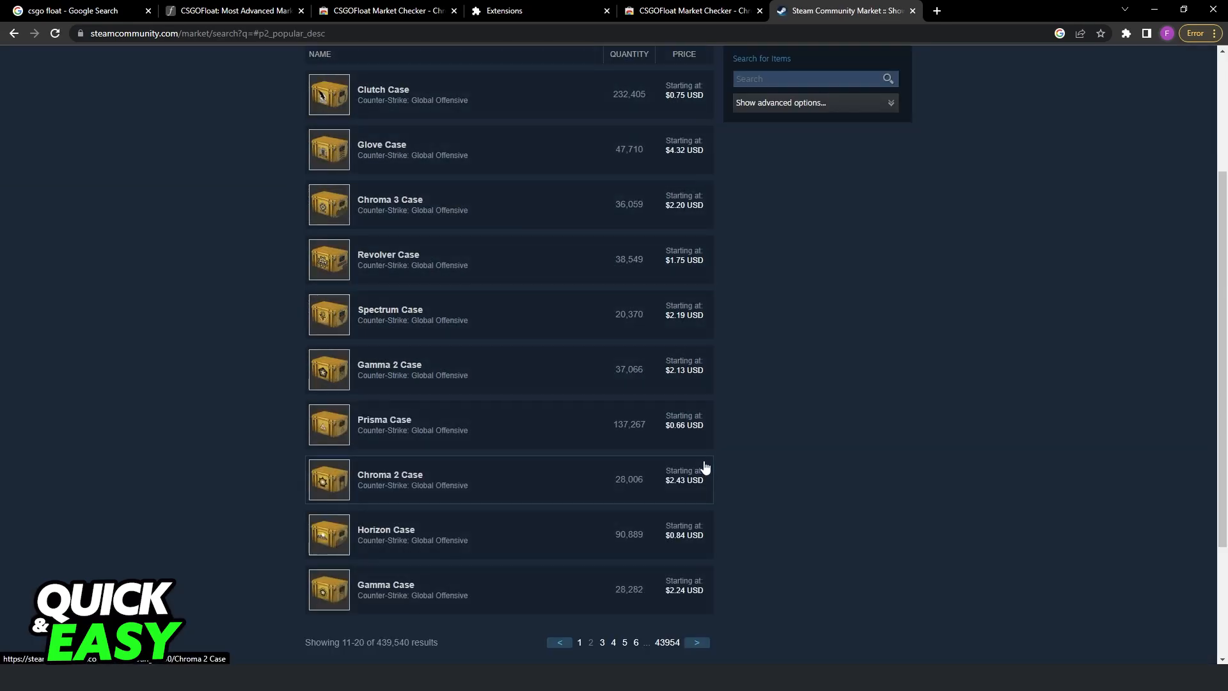
type("knife")
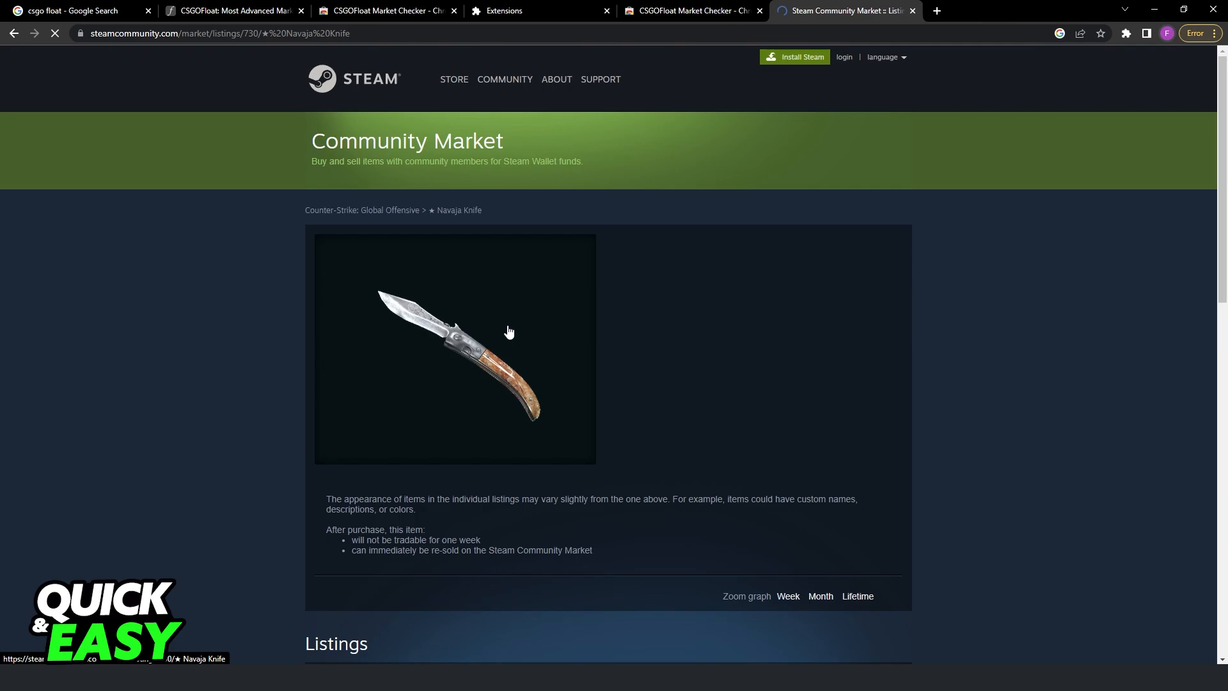
scroll("down", 3)
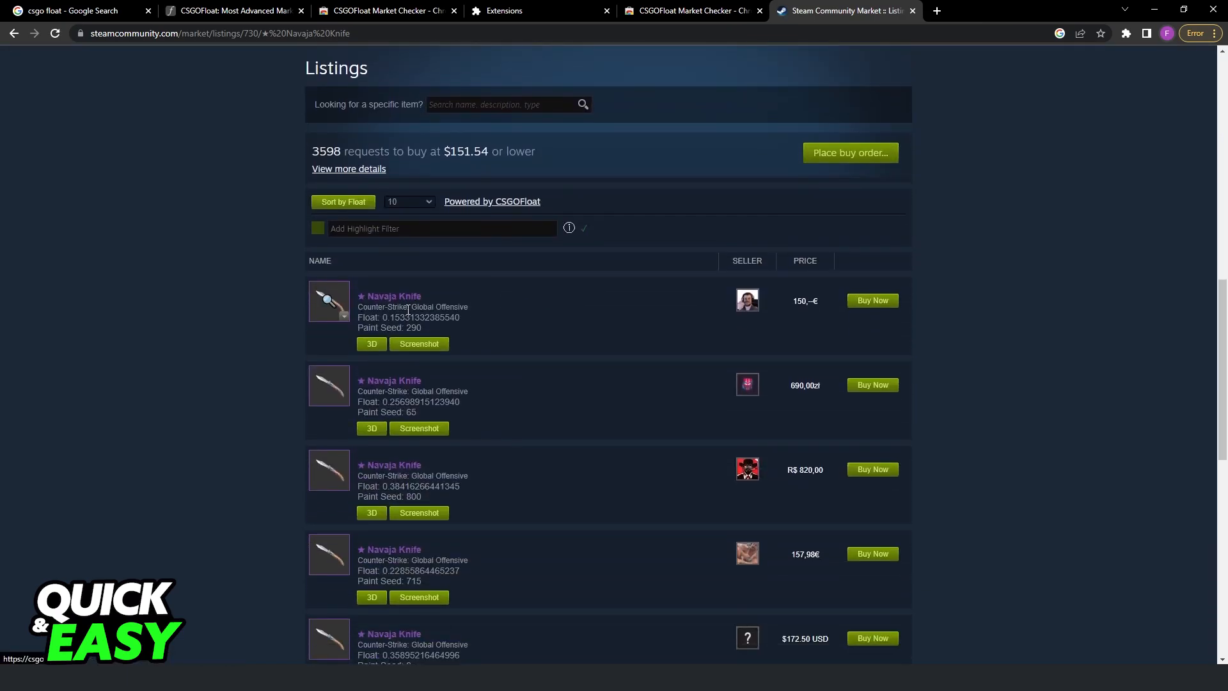
double_click(393, 296)
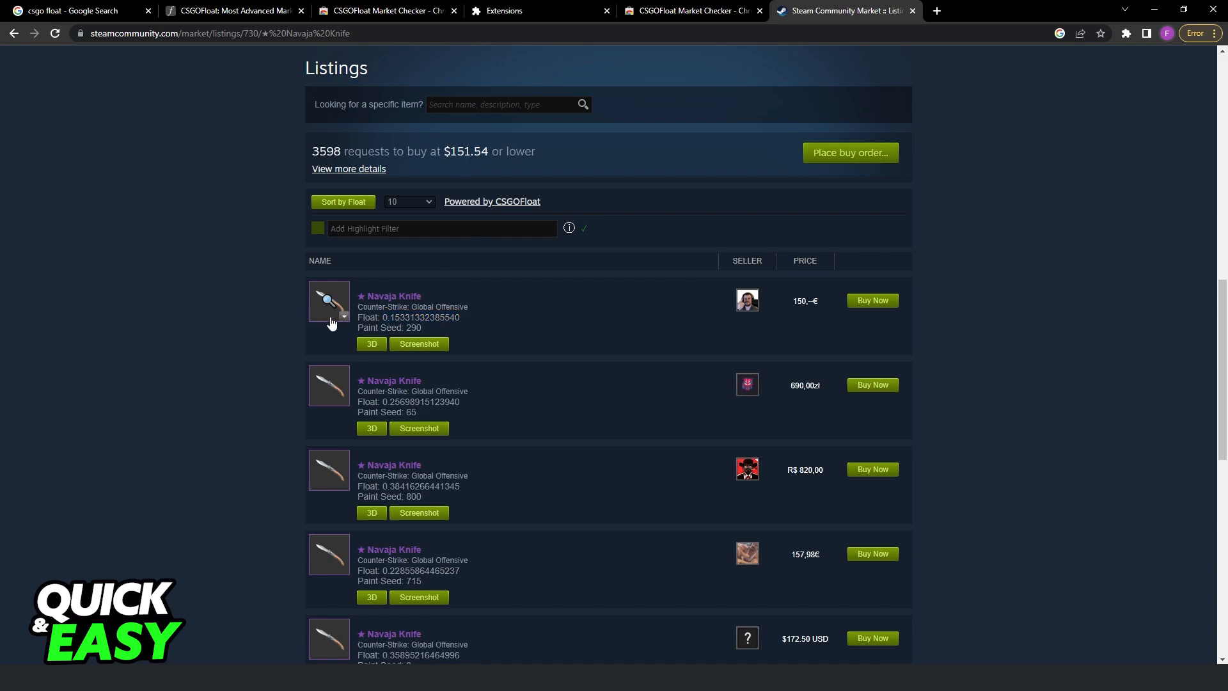
mouse_move(494, 327)
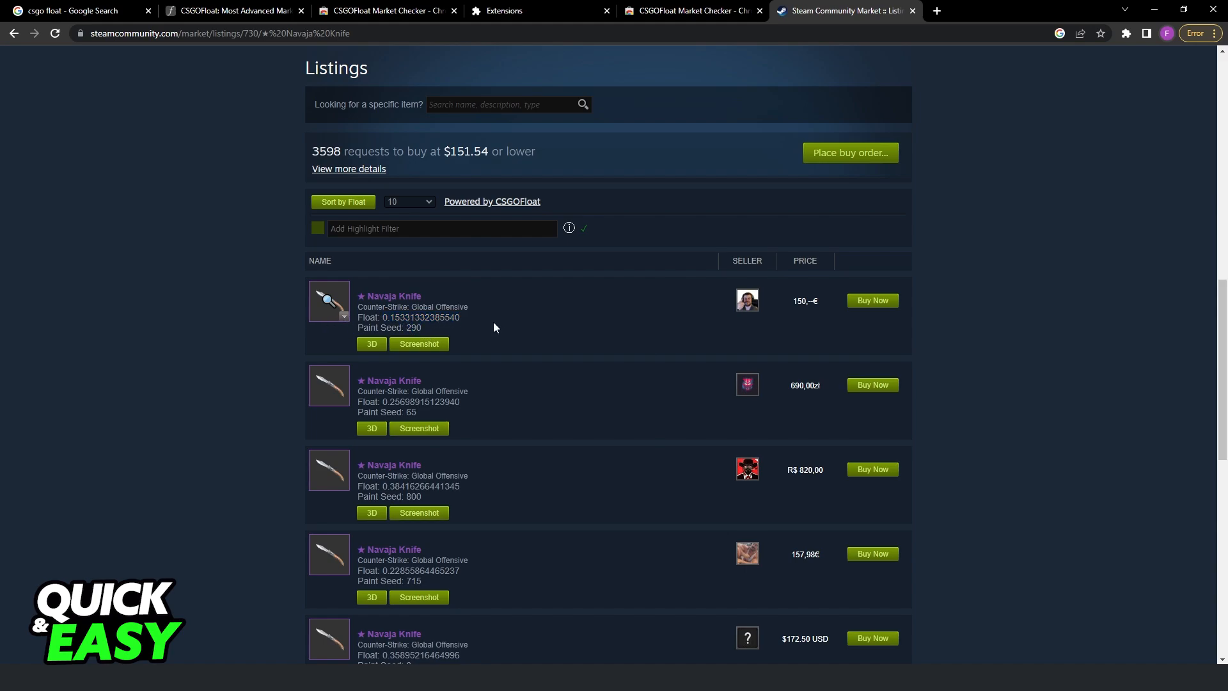
scroll("down", 3)
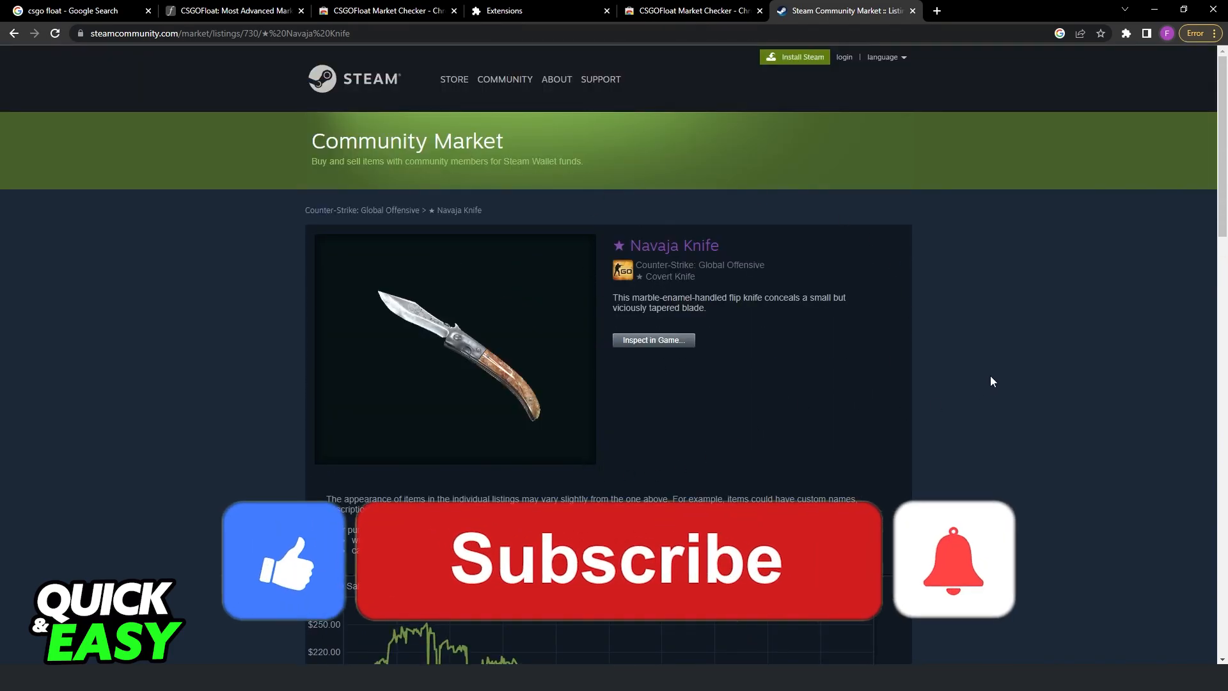
left_click(617, 559)
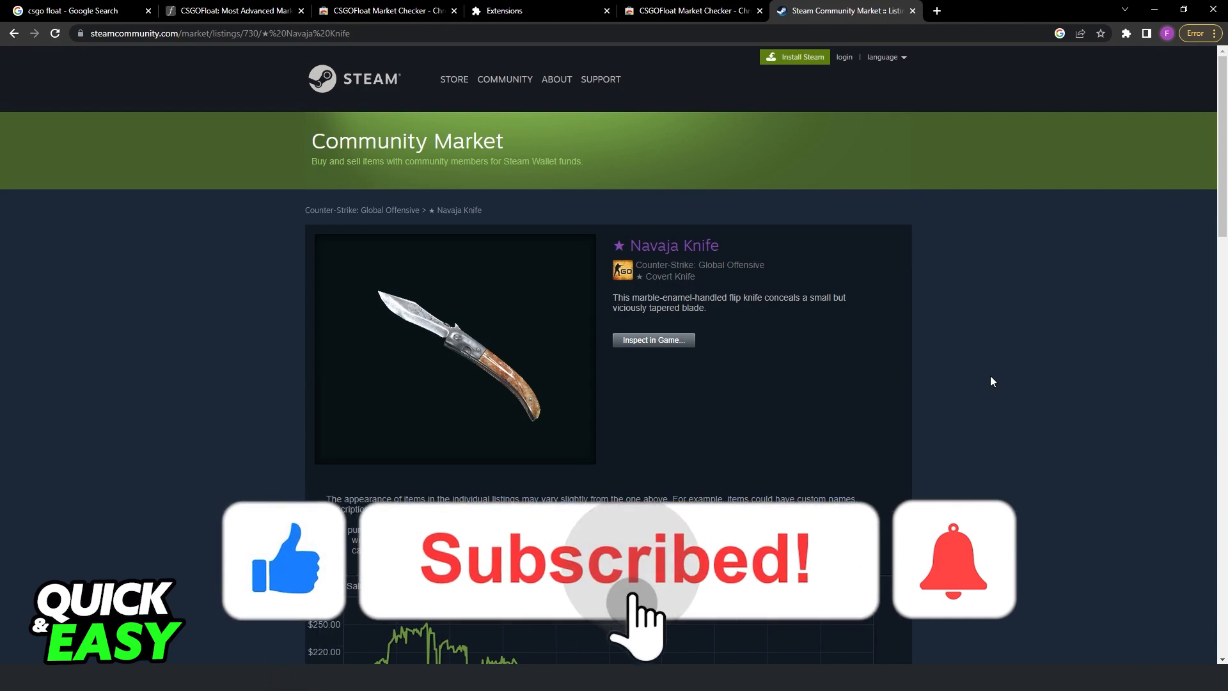